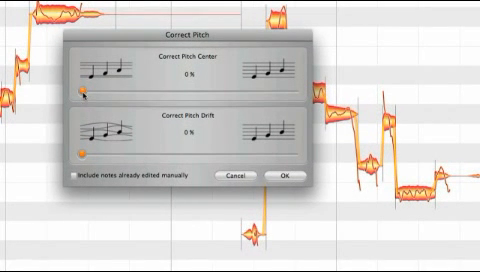
# Set Correct Pitch Center correction to full 100%.
pyautogui.moveTo(90, 93); pyautogui.dragTo(270, 93)
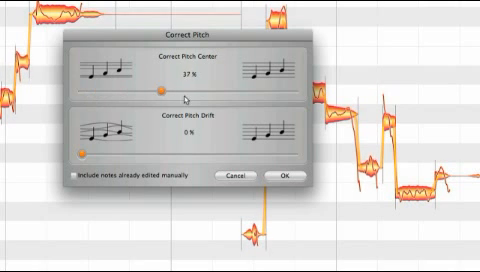
pyautogui.moveTo(166, 88); pyautogui.dragTo(295, 88)
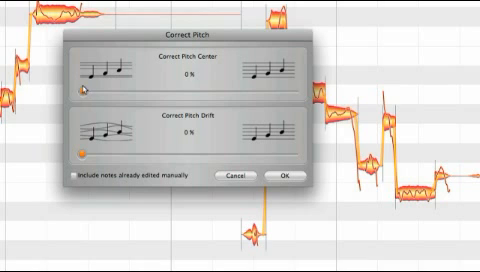
pyautogui.moveTo(84, 88); pyautogui.dragTo(298, 88)
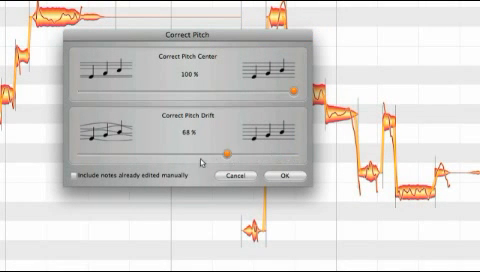
# Raise Correct Pitch Drift to 100%, then lower it to about 52%.
pyautogui.moveTo(232, 153); pyautogui.dragTo(298, 153)
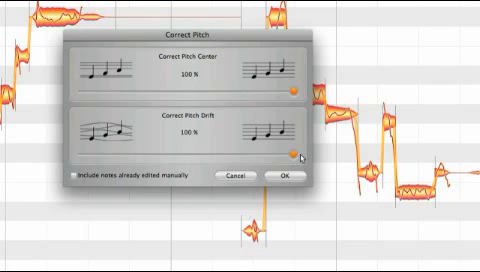
pyautogui.moveTo(297, 153); pyautogui.dragTo(208, 153)
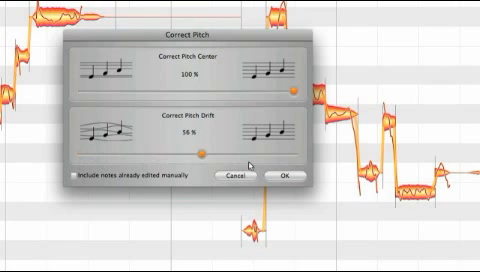
pyautogui.moveTo(208, 153); pyautogui.dragTo(192, 153)
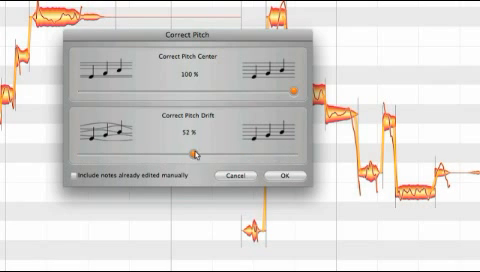
pyautogui.moveTo(193, 150); pyautogui.dragTo(188, 150)
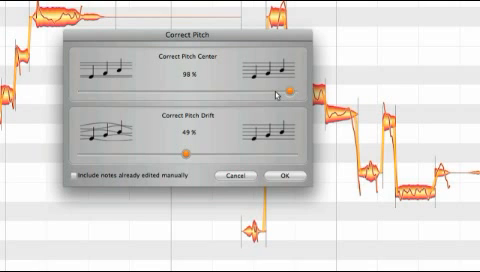
# Lower pitch center correction, then bring it back near full while drift stays at 49%.
pyautogui.moveTo(295, 88); pyautogui.dragTo(290, 88)
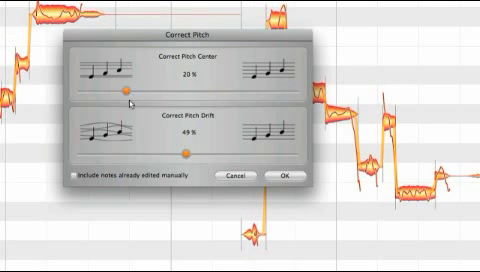
pyautogui.moveTo(127, 91); pyautogui.dragTo(287, 91)
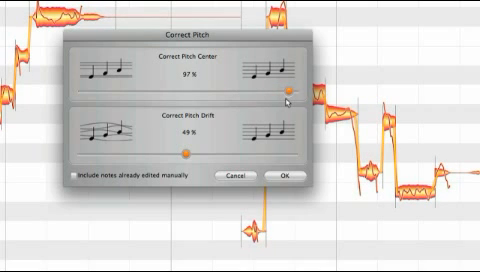
pyautogui.moveTo(285, 90); pyautogui.dragTo(85, 90)
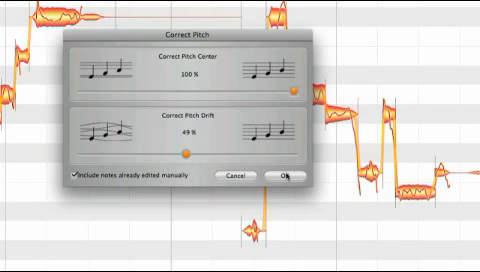
# Tick 'Include notes already edited manually' in the Correct Pitch dialog.
pyautogui.click(290, 177)
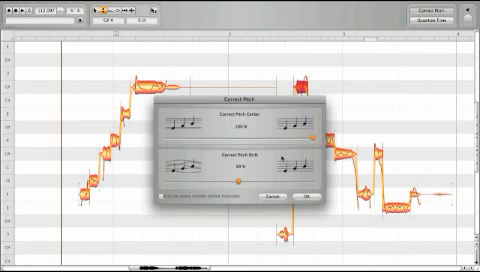
# Confirm the Correct Pitch dialog with OK to apply 100% center and 49% drift.
pyautogui.click(303, 199)
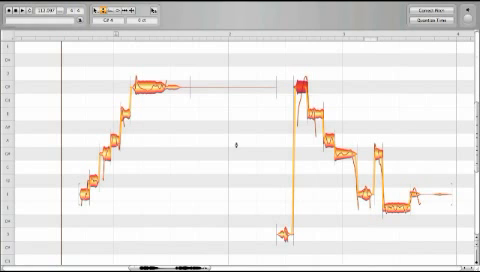